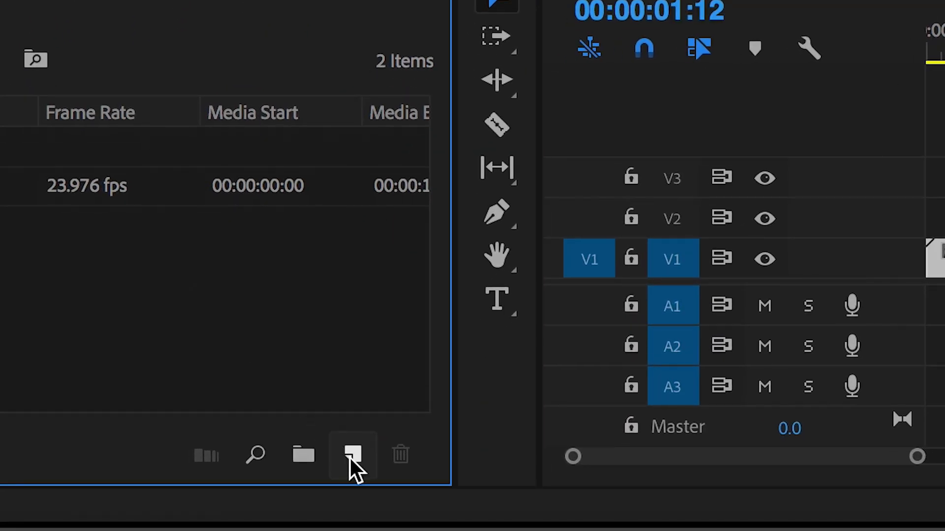
# - Create a new Adjustment Layer via New Item, keeping the 1920x1080 video settings
pyautogui.click(352, 455)
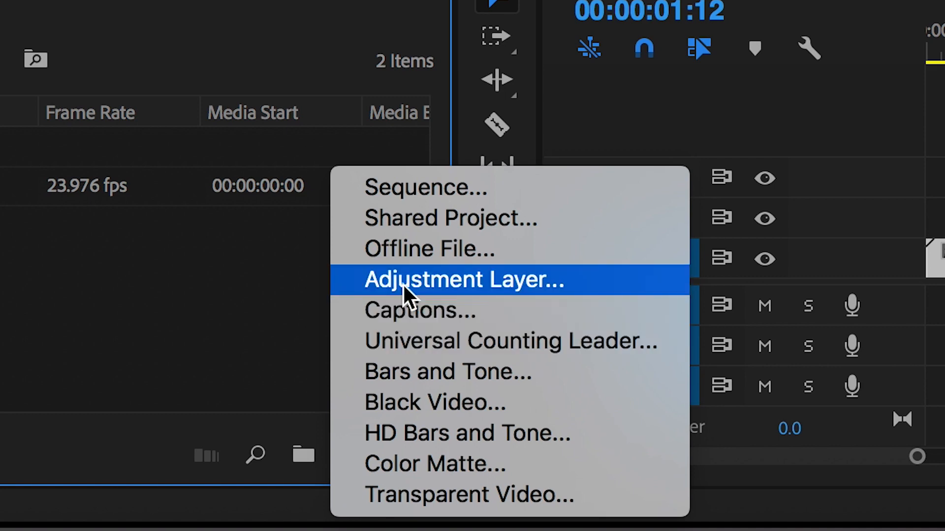
pyautogui.click(463, 280)
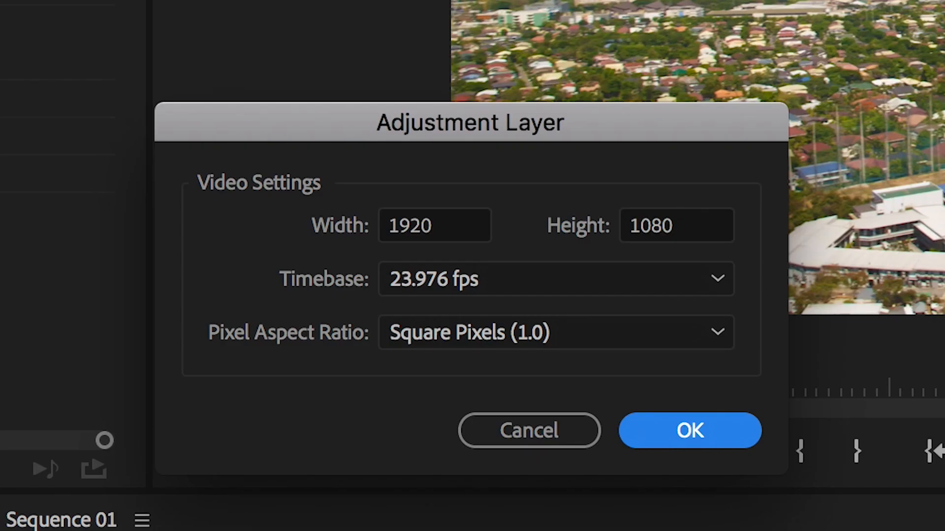
pyautogui.click(688, 430)
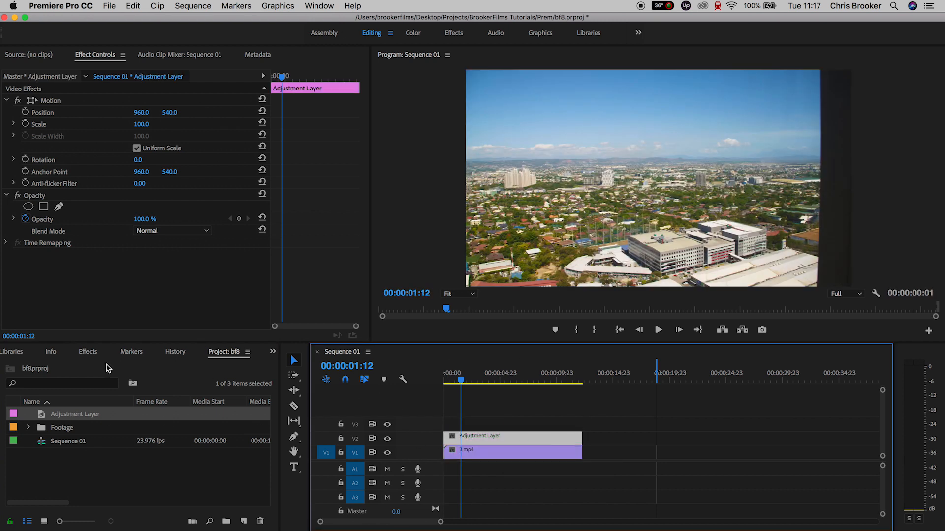
# - Filter the Effects panel with the search term 'black' to find Black & White
pyautogui.click(88, 351)
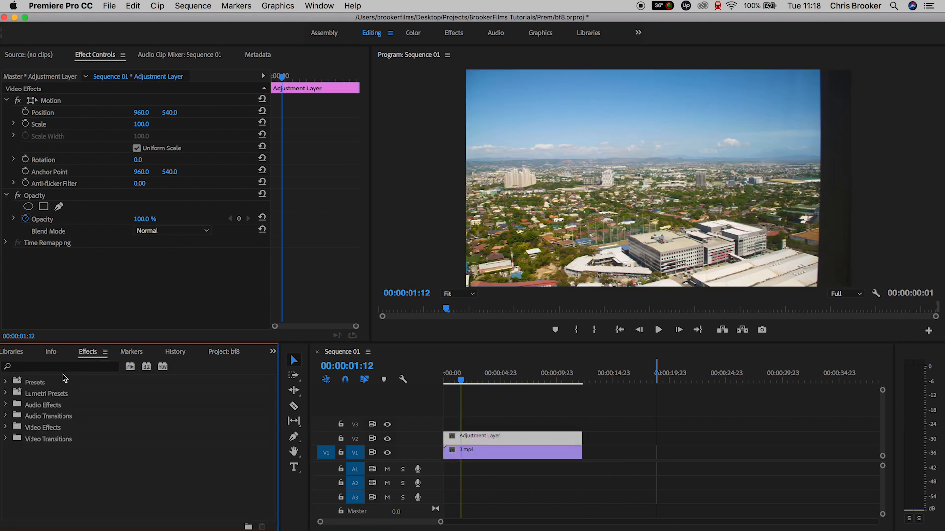
pyautogui.click(60, 366)
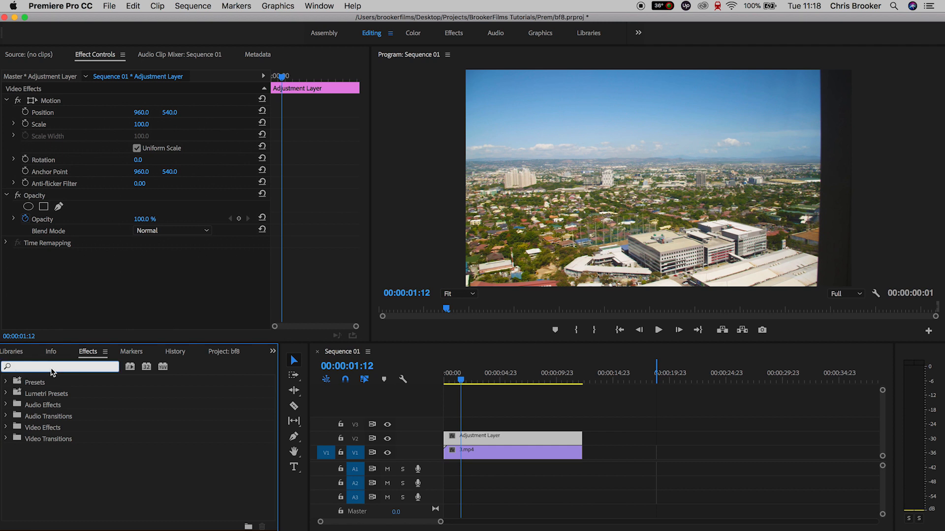
pyautogui.write('black')
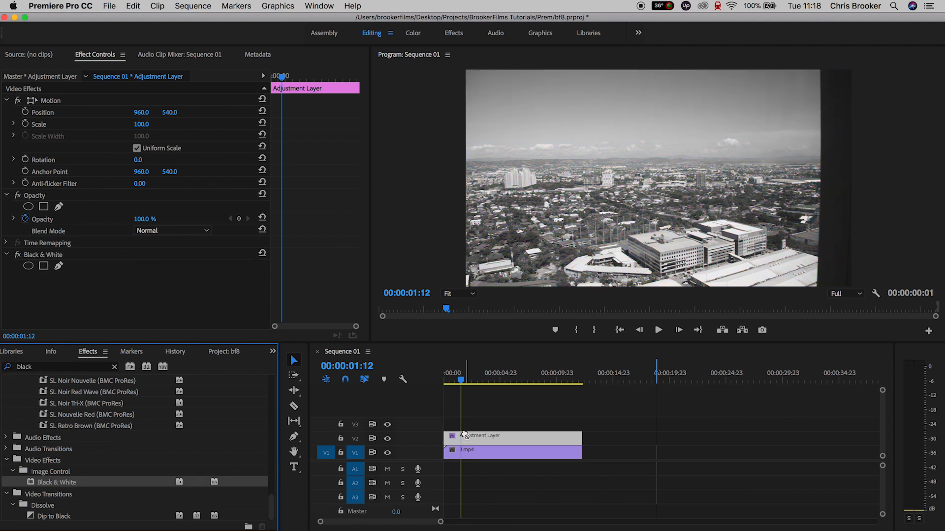
pyautogui.moveTo(207, 216)
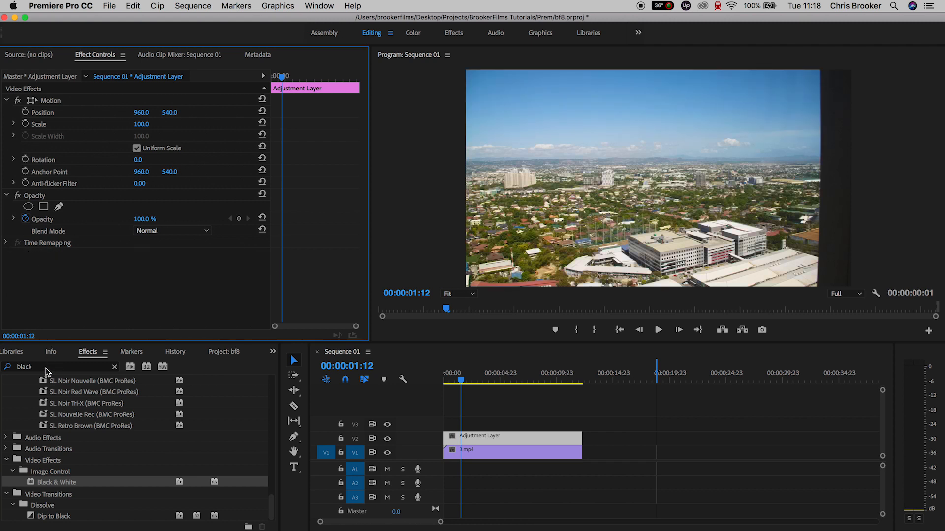
pyautogui.write('fast')
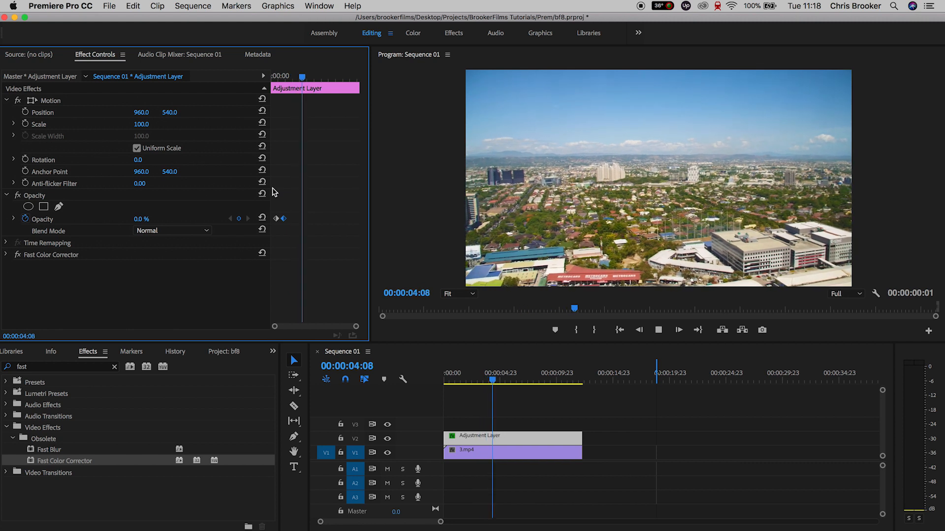
# - Move the playhead to about six seconds and add opacity keyframes there
pyautogui.click(677, 329)
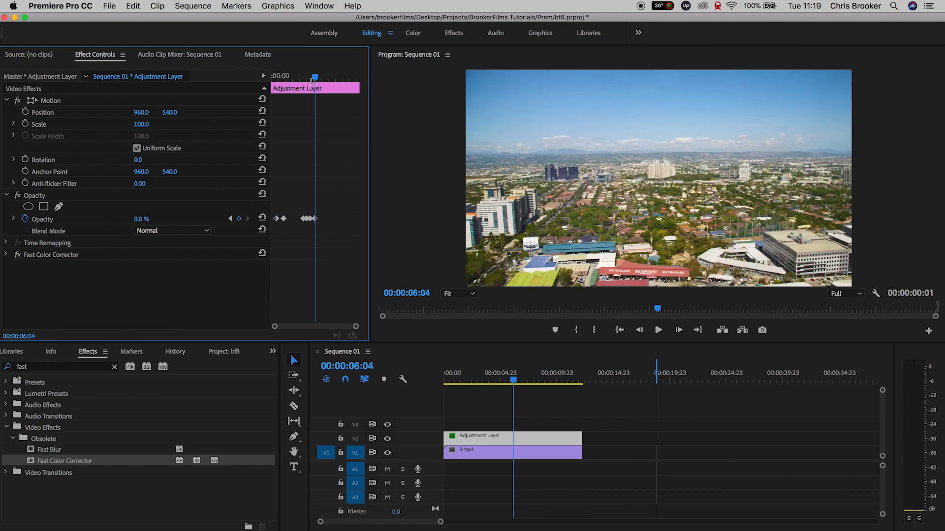
pyautogui.click(658, 329)
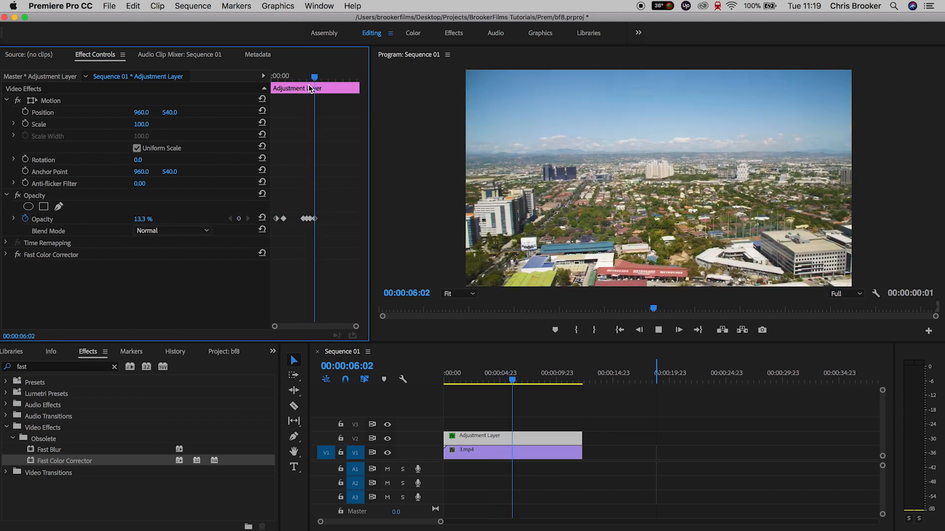